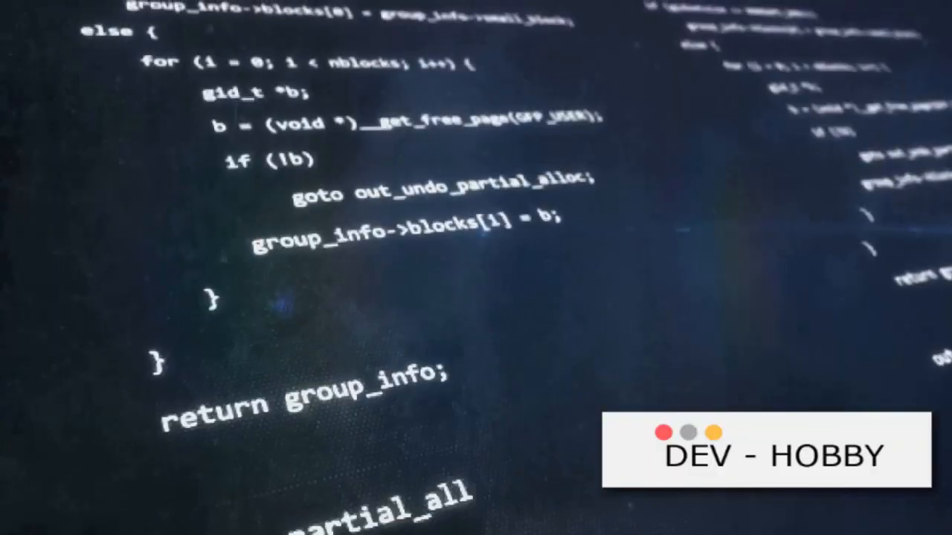
{"action": "scroll", "scroll_direction": "down", "scroll_amount": 3}
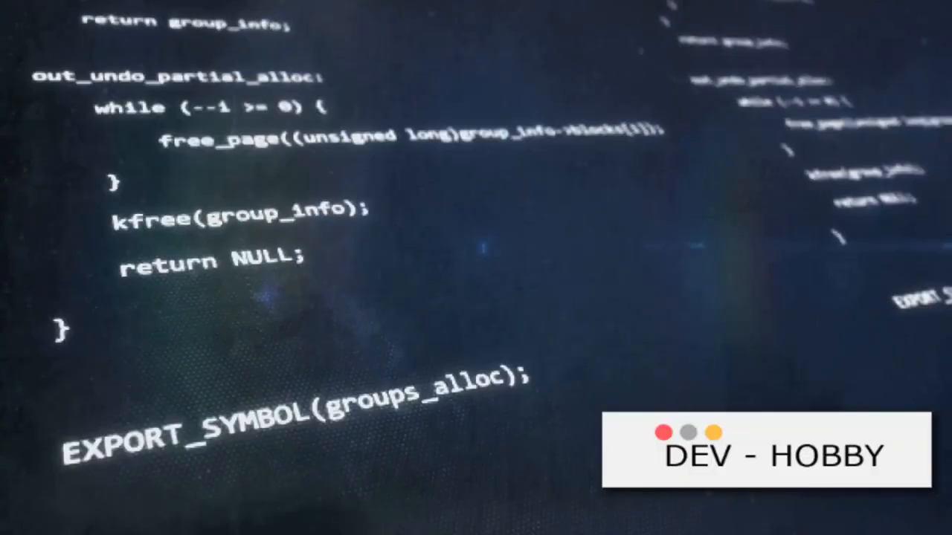
{"action": "scroll", "scroll_direction": "down", "scroll_amount": 3}
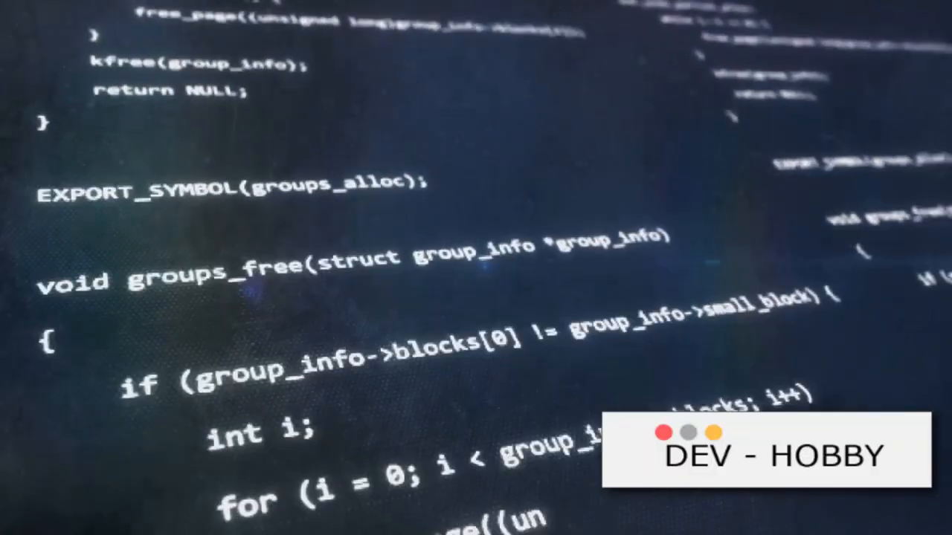
{"action": "scroll", "scroll_direction": "down", "scroll_amount": 3}
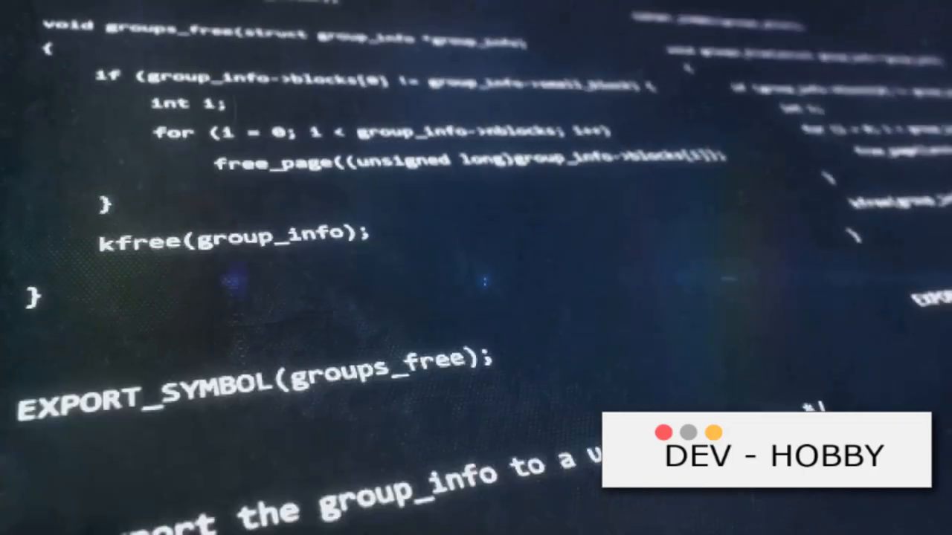